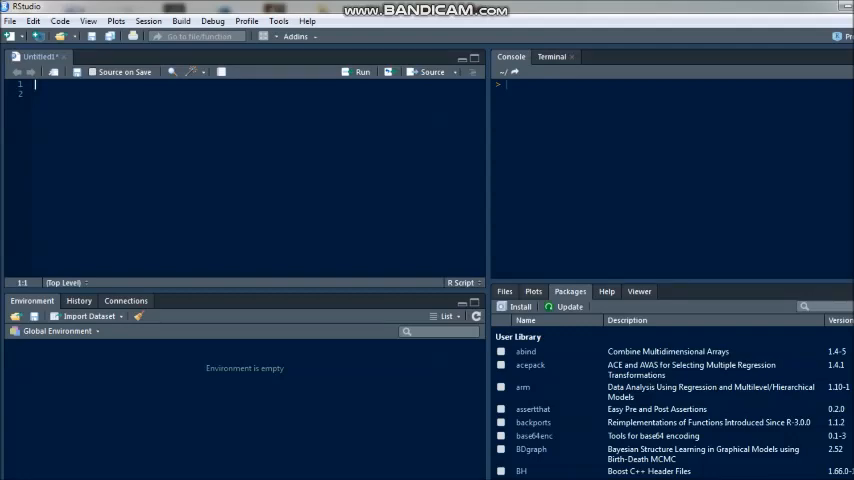
Step: Write the assignments a = 4 and b = 5 on script lines 1 and 2
text(a)
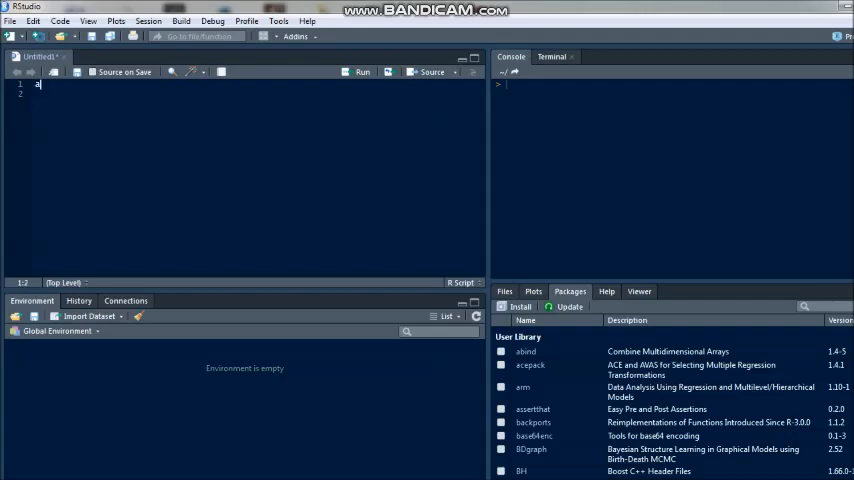
text(" ")
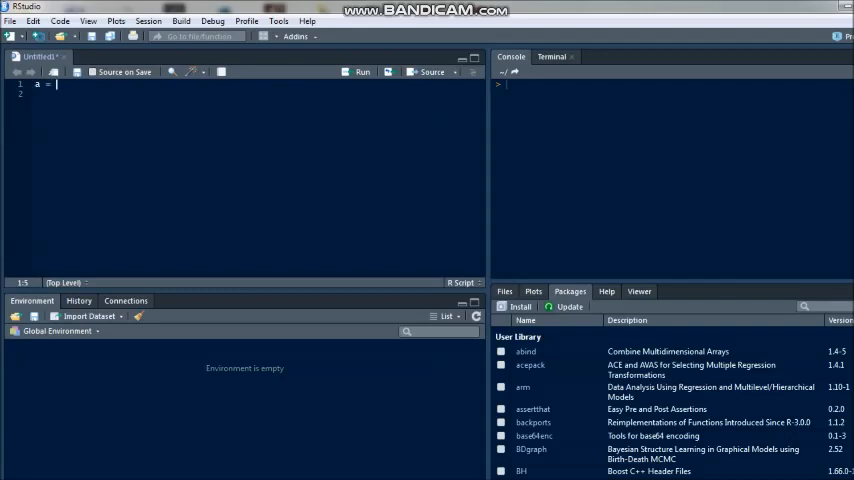
text(4)
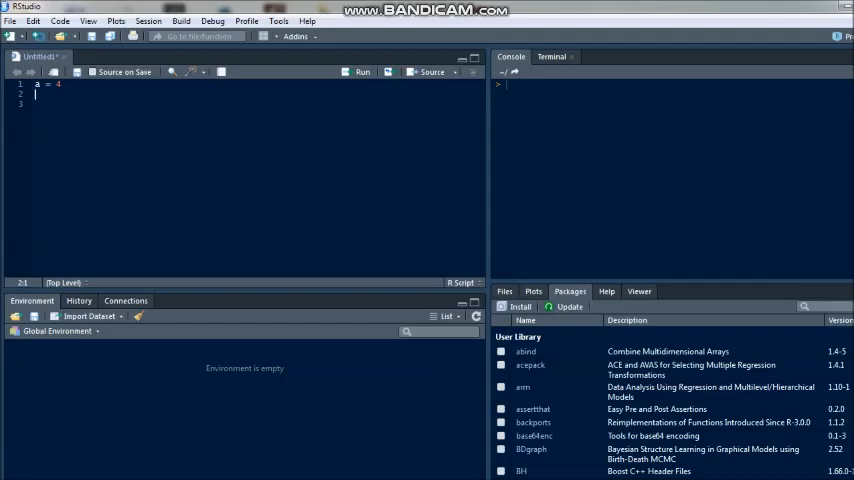
text(b)
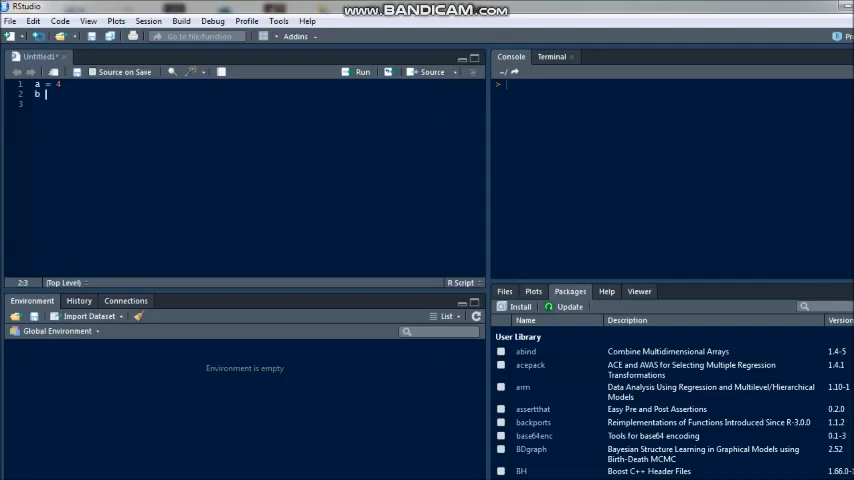
text(=)
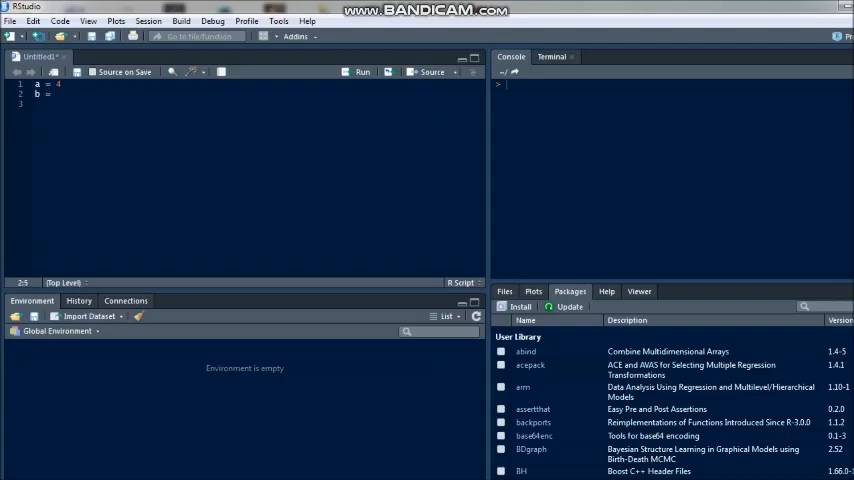
text(5)
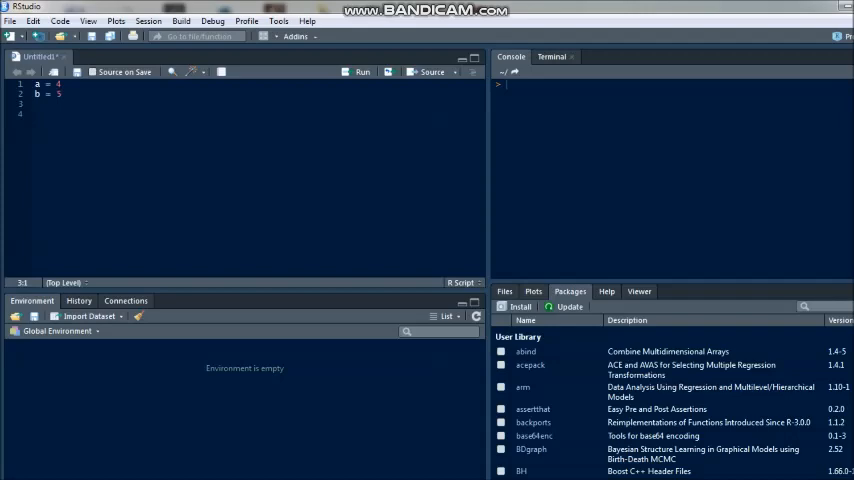
Step: Enter the expressions a + b, (a + b) and a * b on script lines 3–5
text(a)
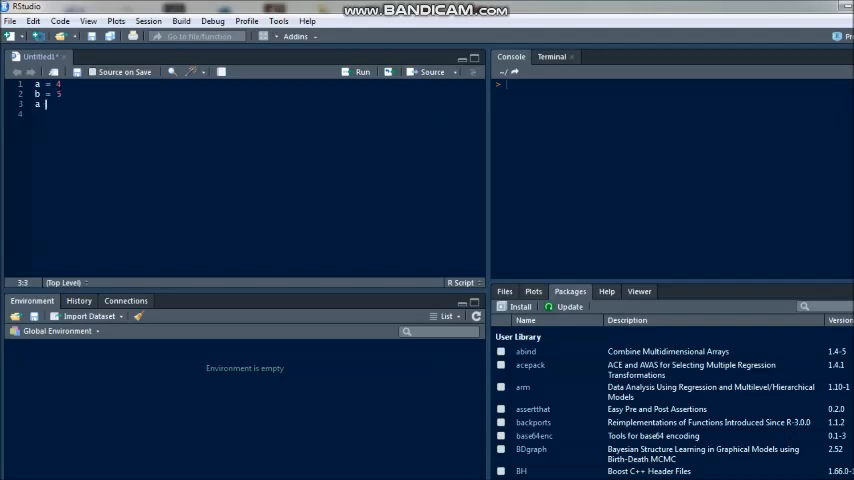
text(+)
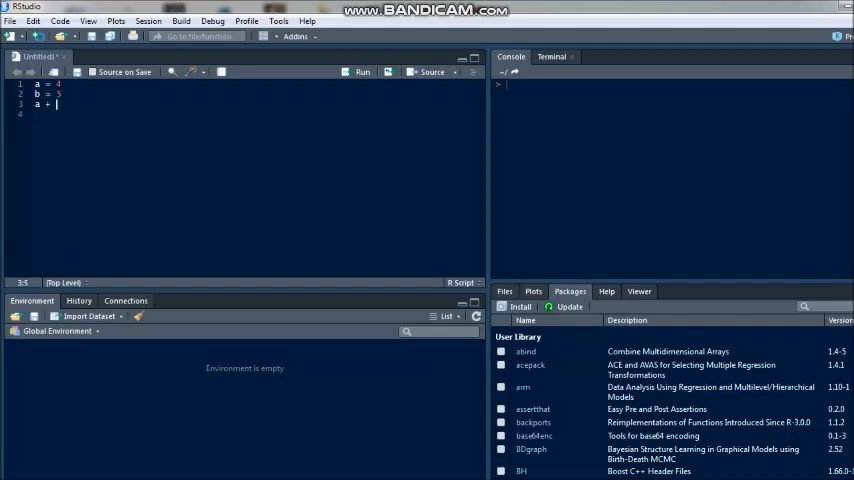
text(b)
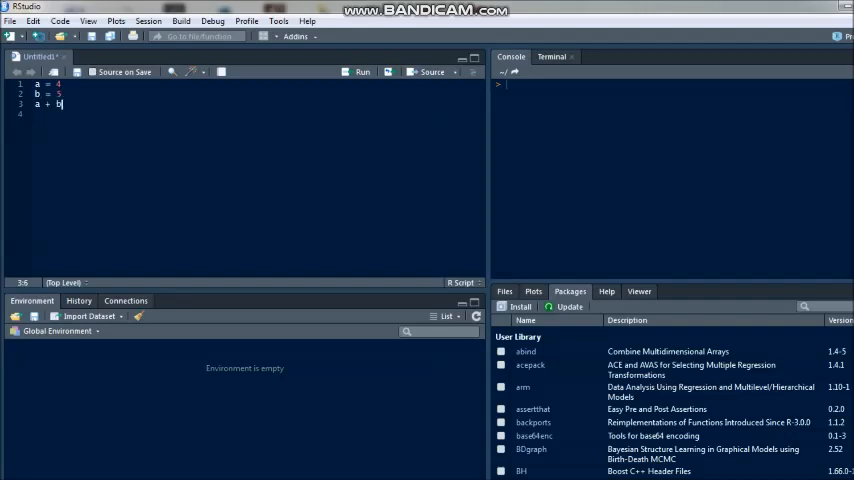
key(enter)
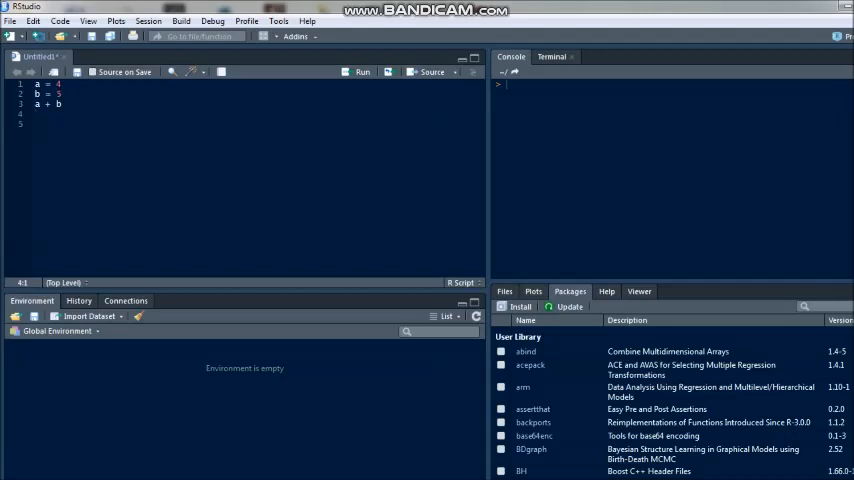
text(())
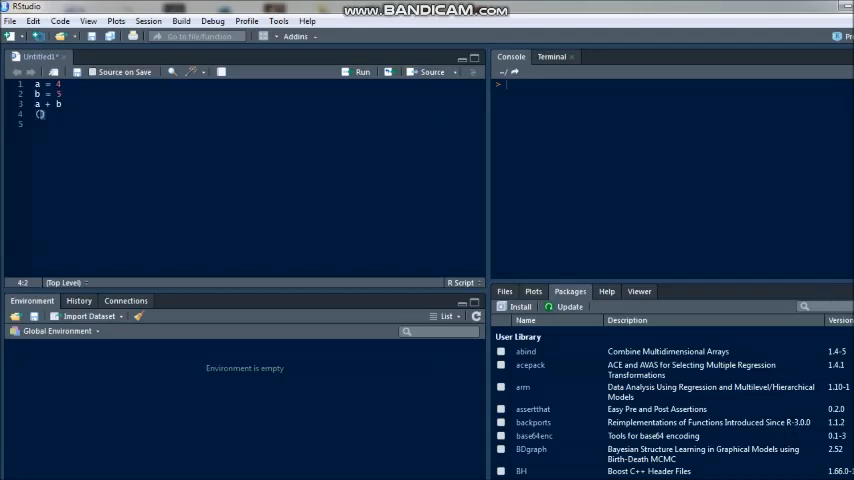
text(a +)
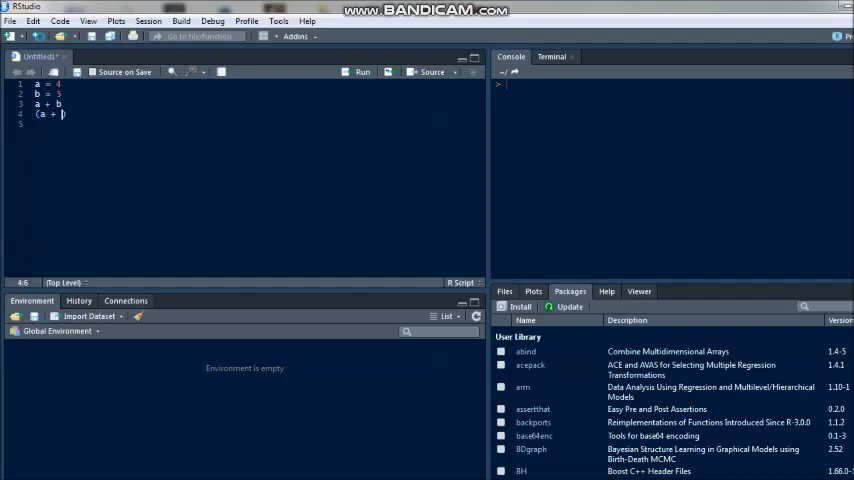
text(b)
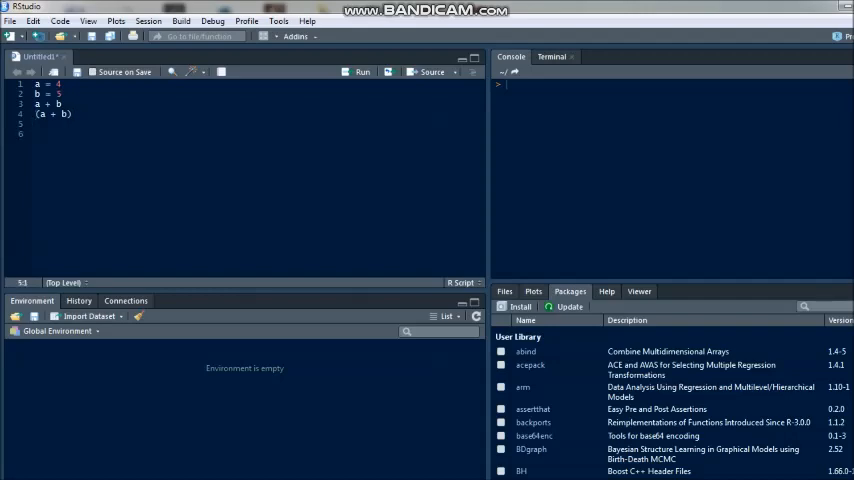
text(a)
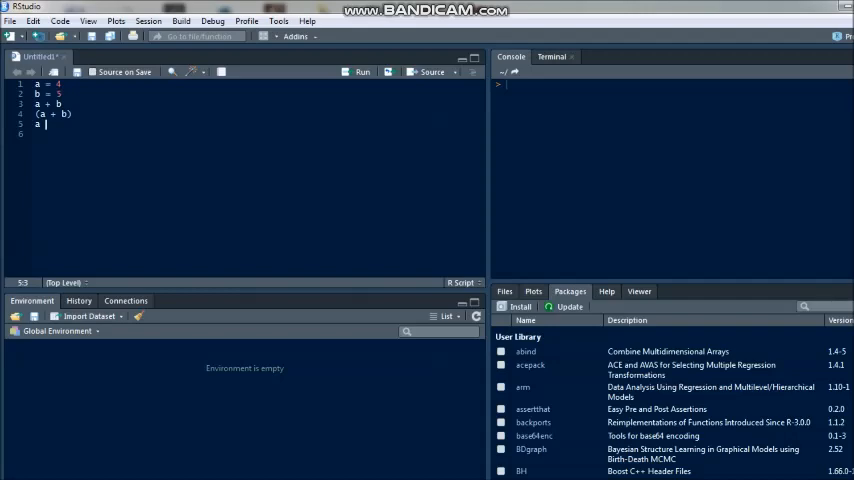
text(+)
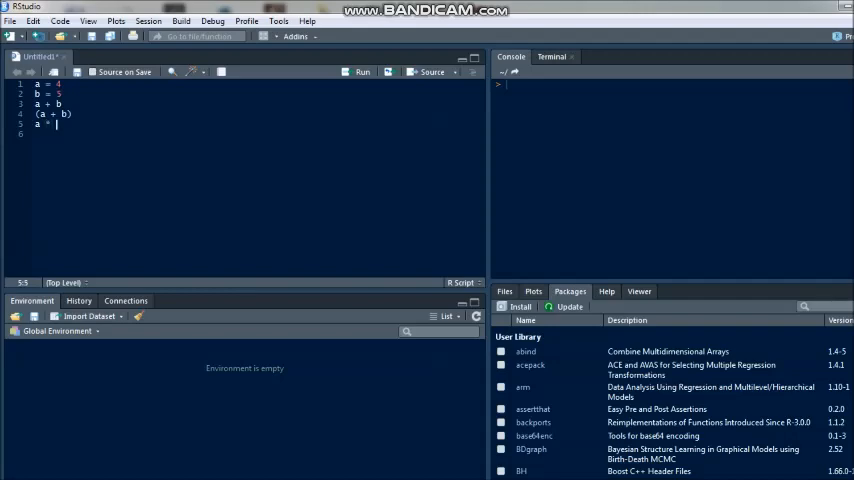
text(b)
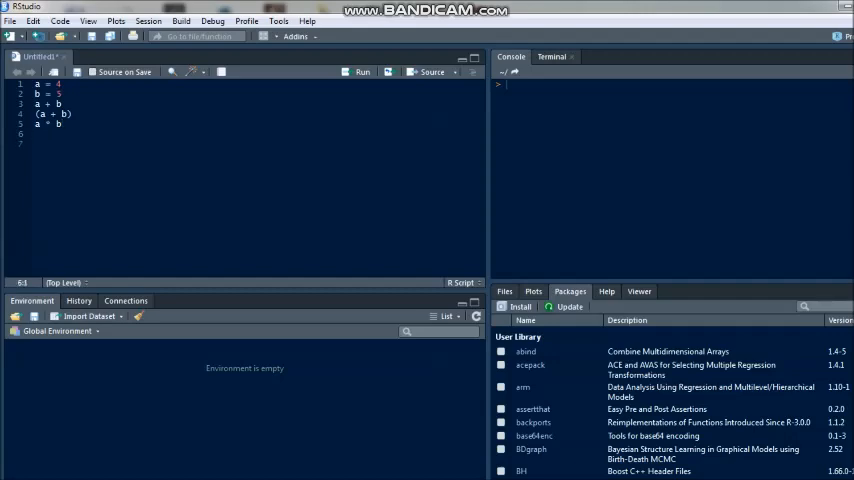
Step: Add the lines a^2, b^2 and (a^2)/2 as script lines 6–8
text(a)
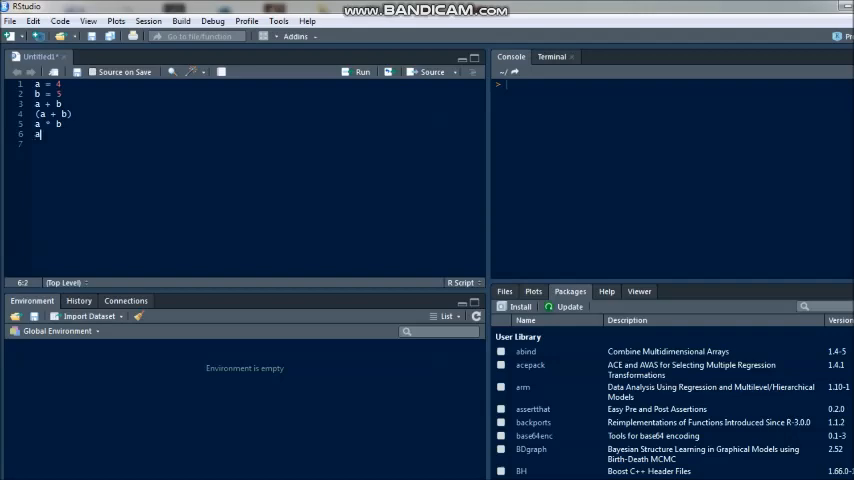
text(*)
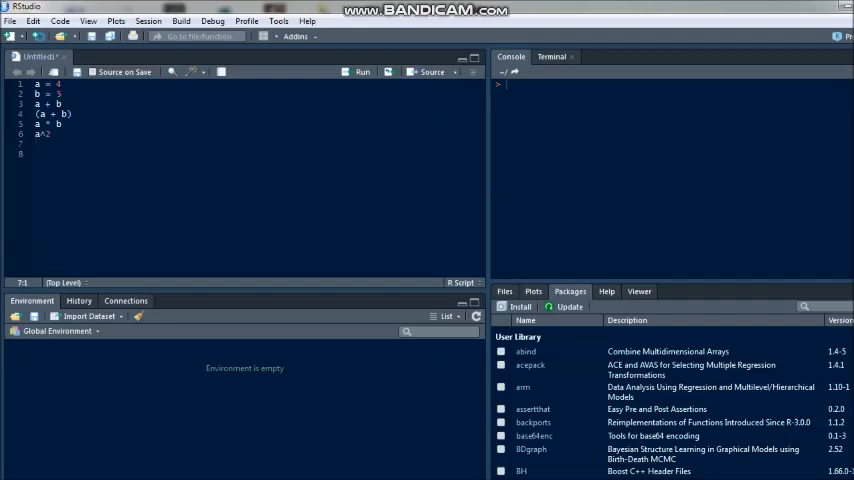
text(b)
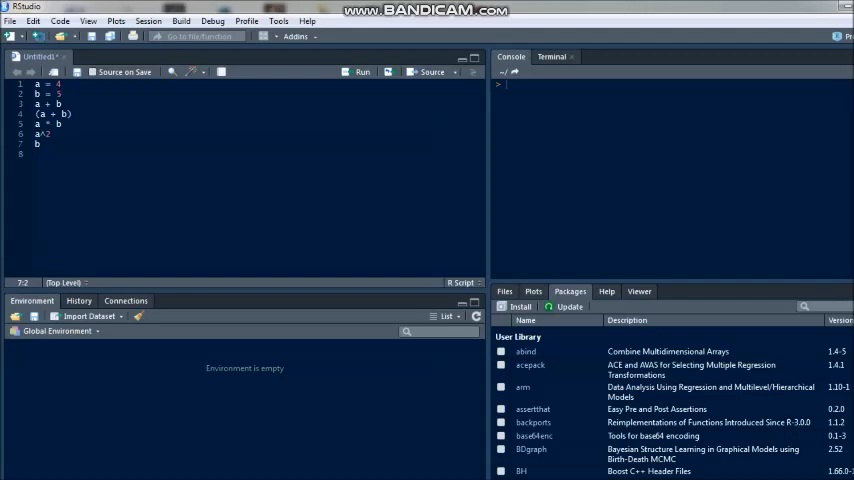
text(^2)
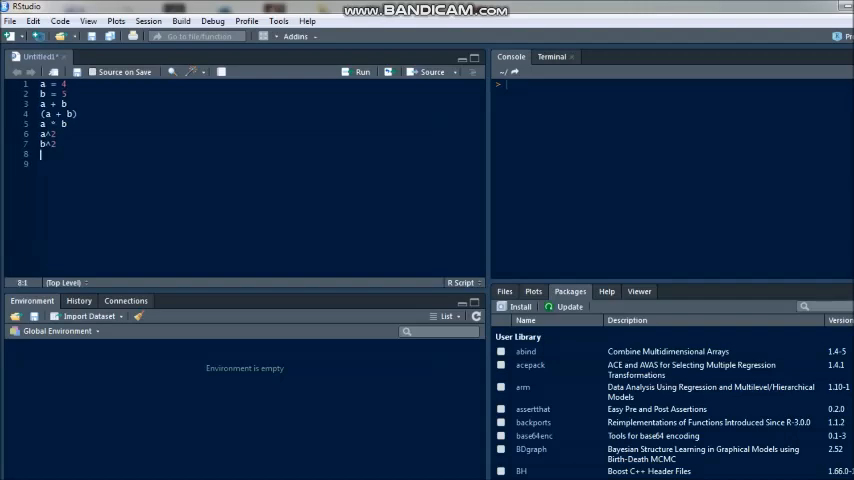
text(())
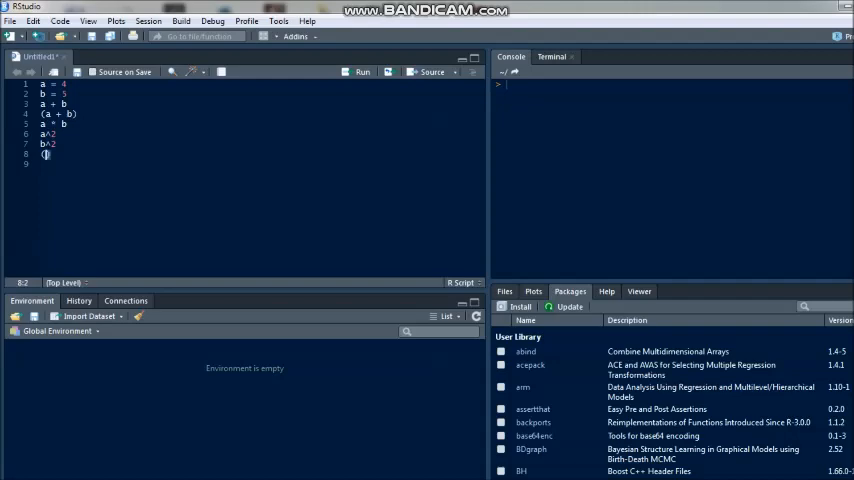
text(a)
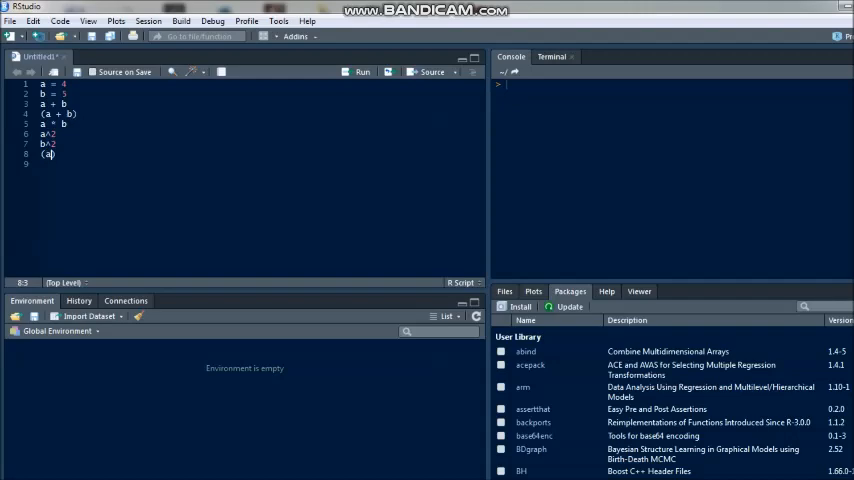
text(^)
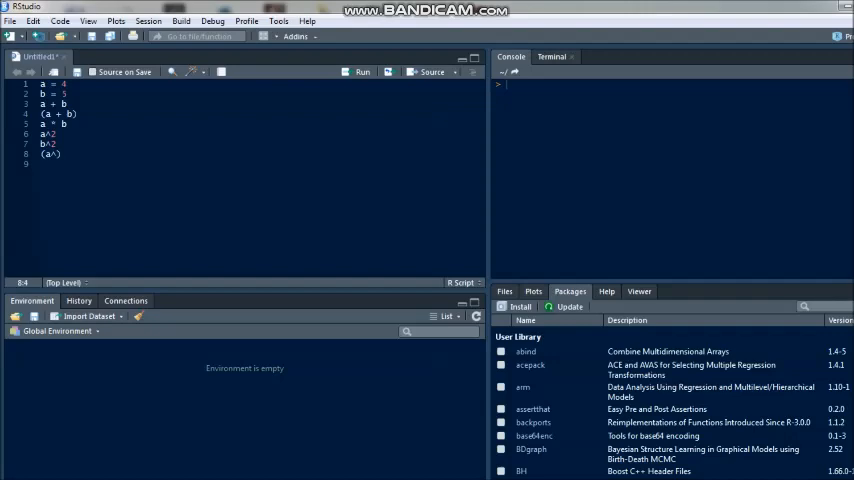
text(2)
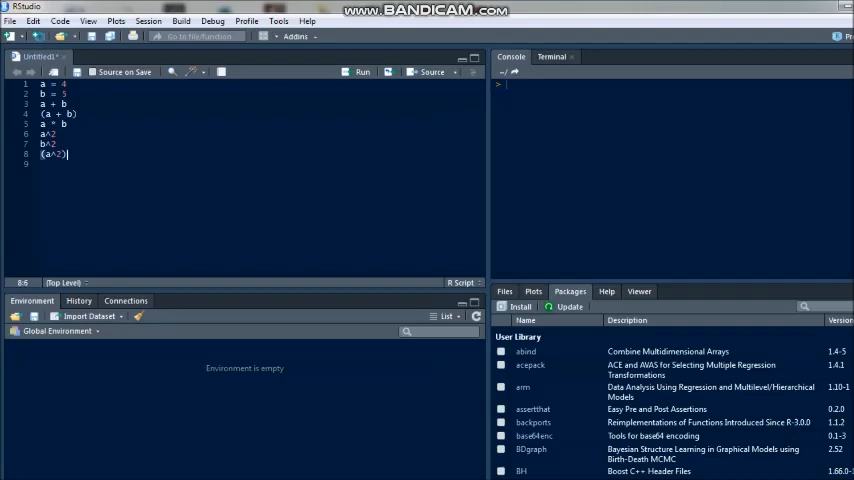
text(/)
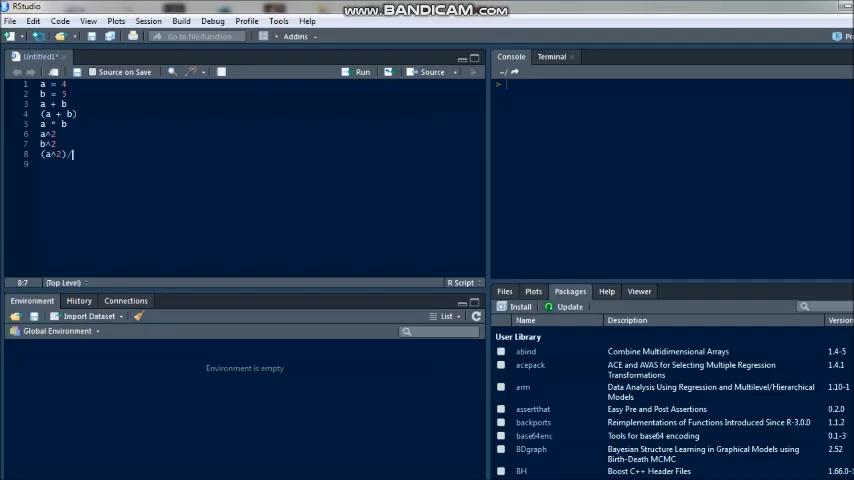
text(2)
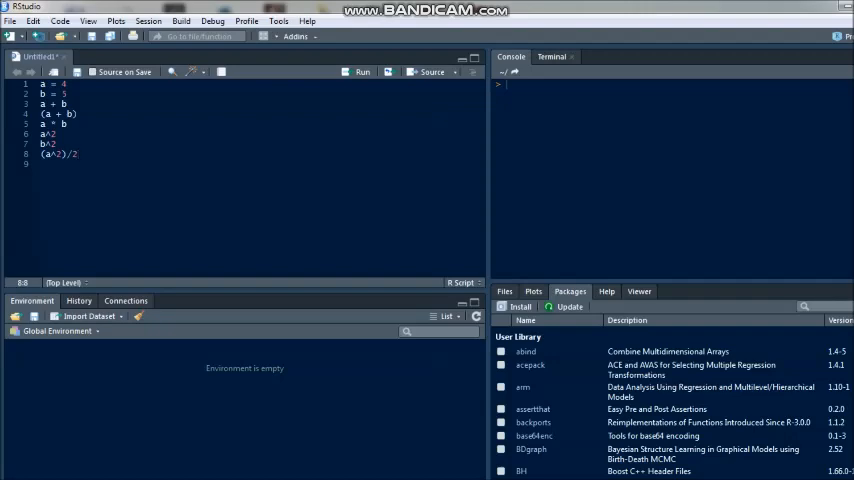
Step: Run script line 1 so a = 4 echoes in the console
click(77, 154)
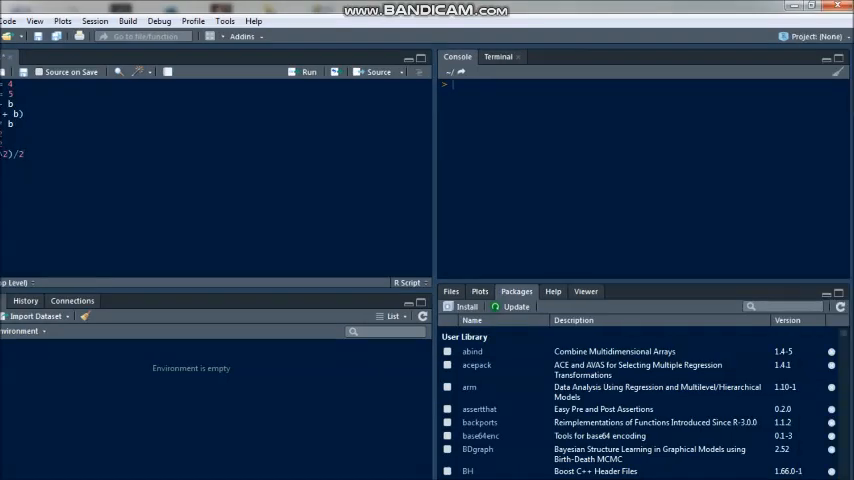
click(18, 153)
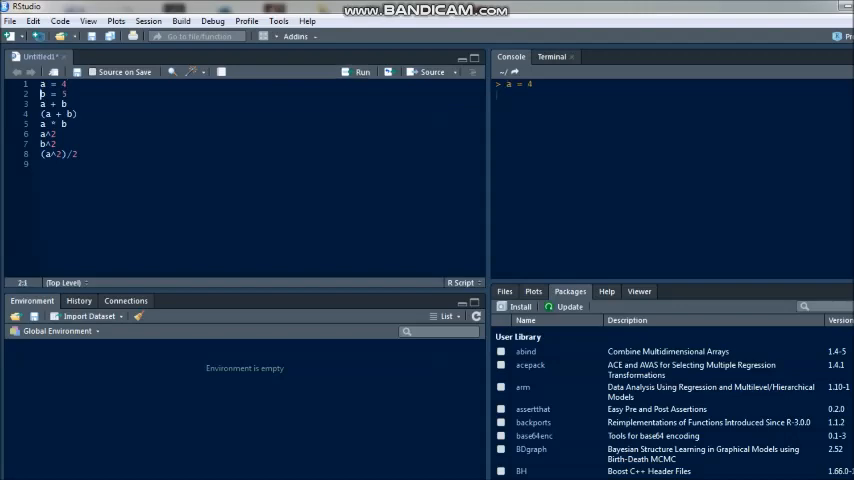
Step: Run lines 2–6, defining b and printing 9, 9, 20 and 16
key(Return)
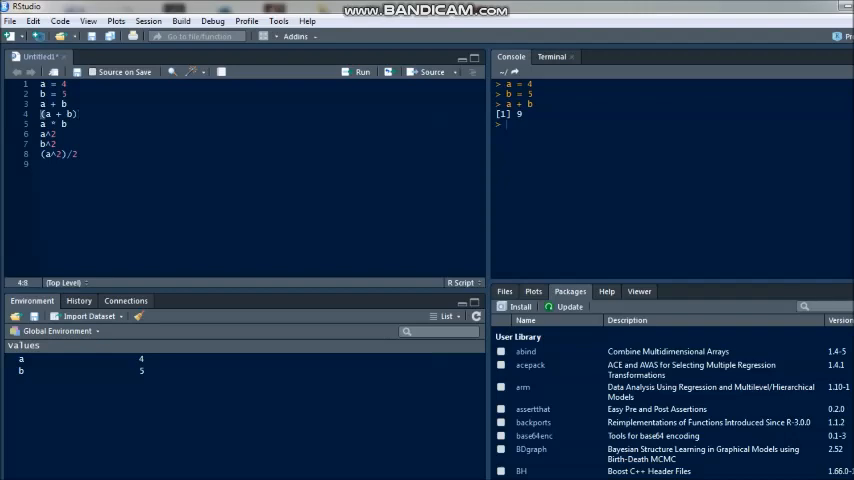
click(78, 114)
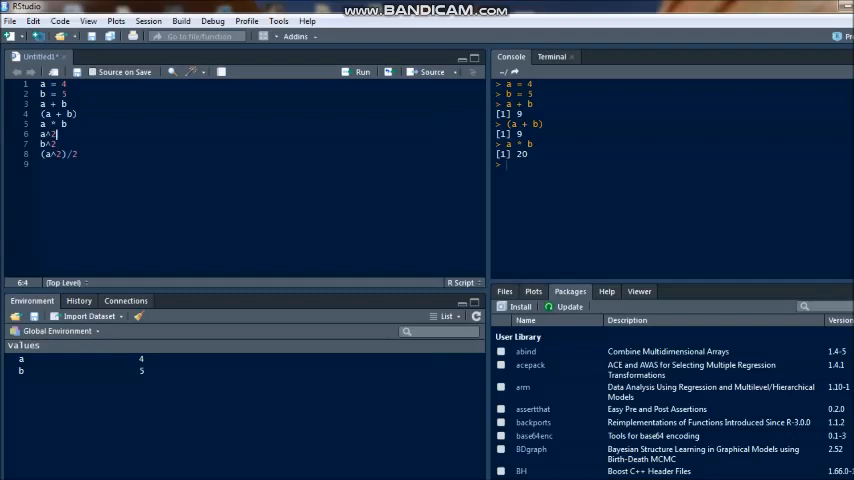
key(Return)
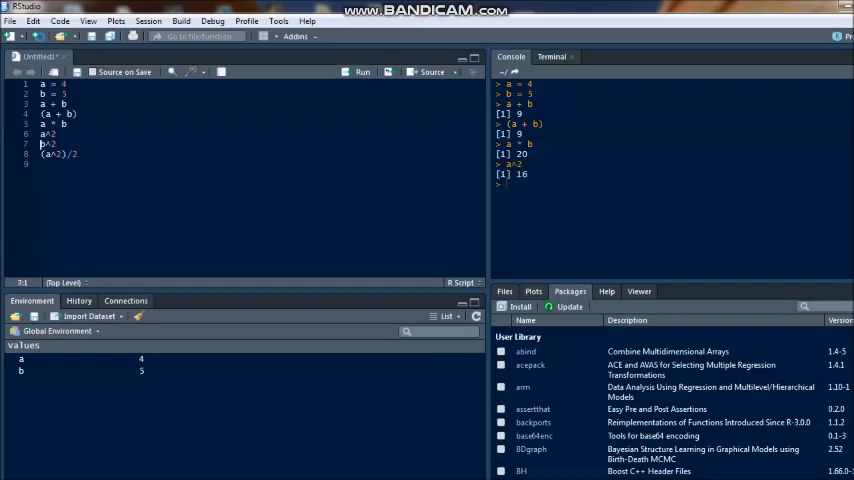